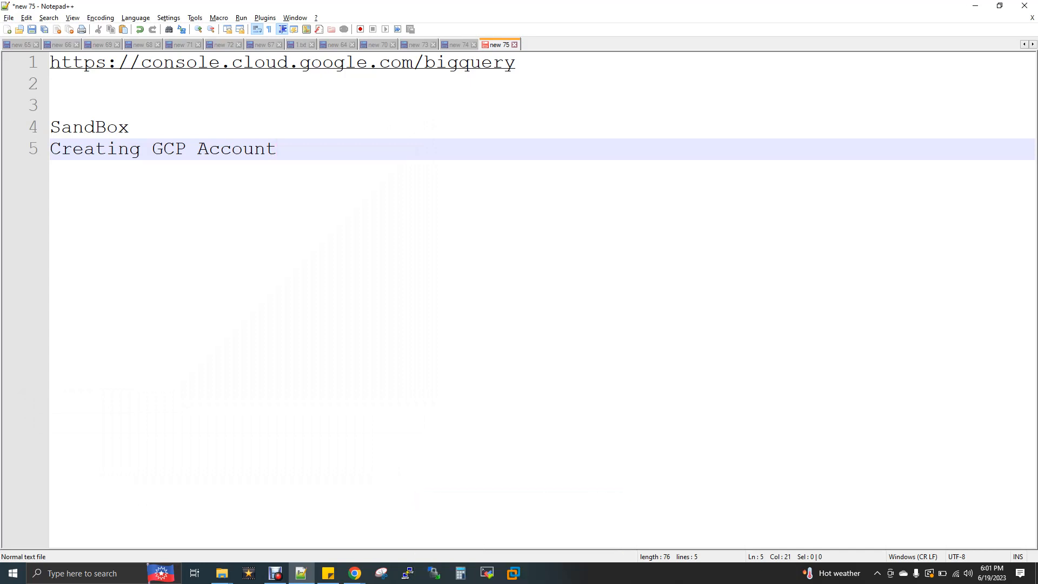
Step: Click repeatedly within the Notepad++ notes and on the taskbar
click(276, 148)
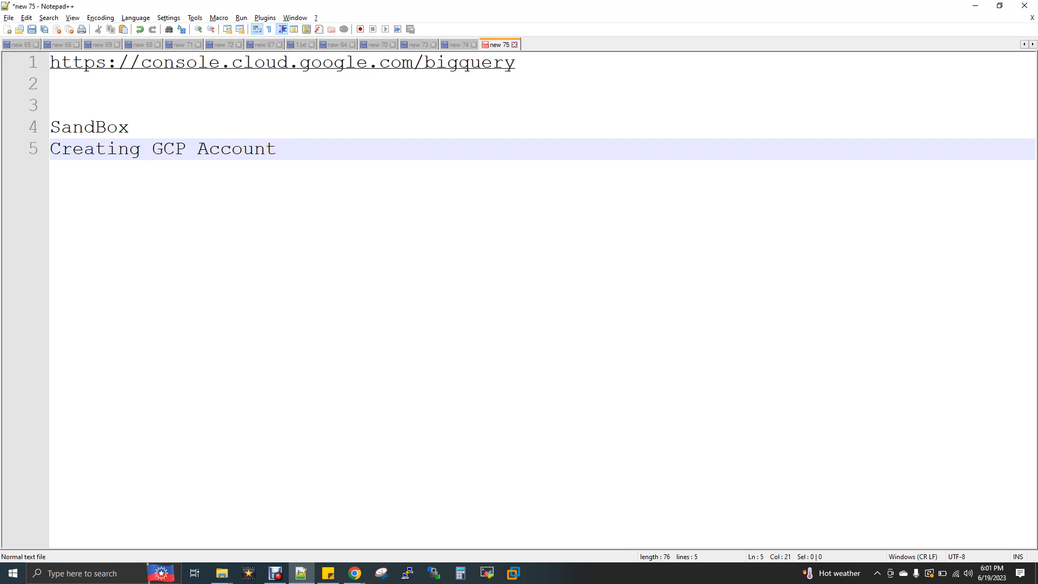
click(276, 148)
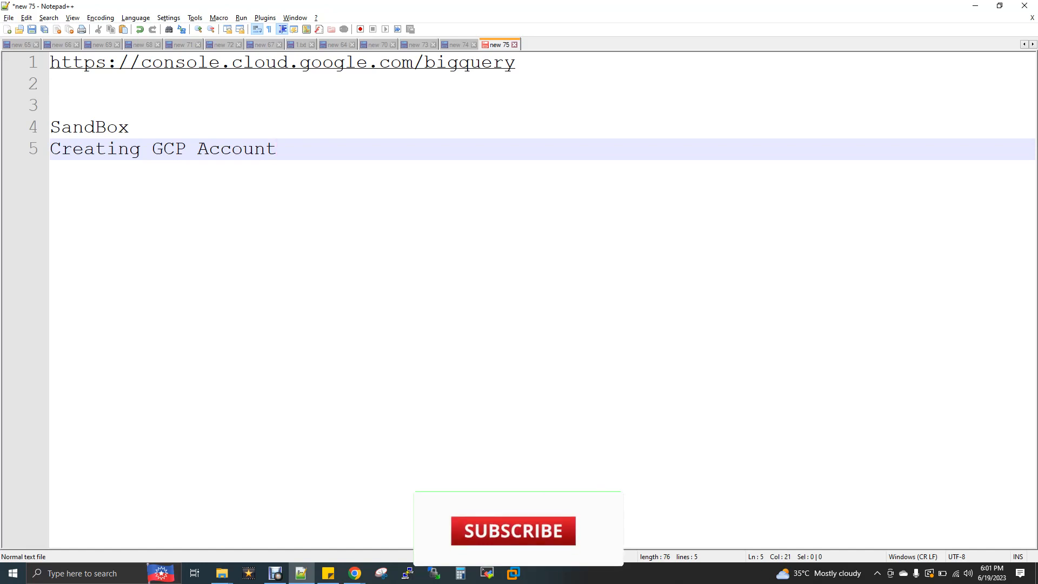
click(513, 530)
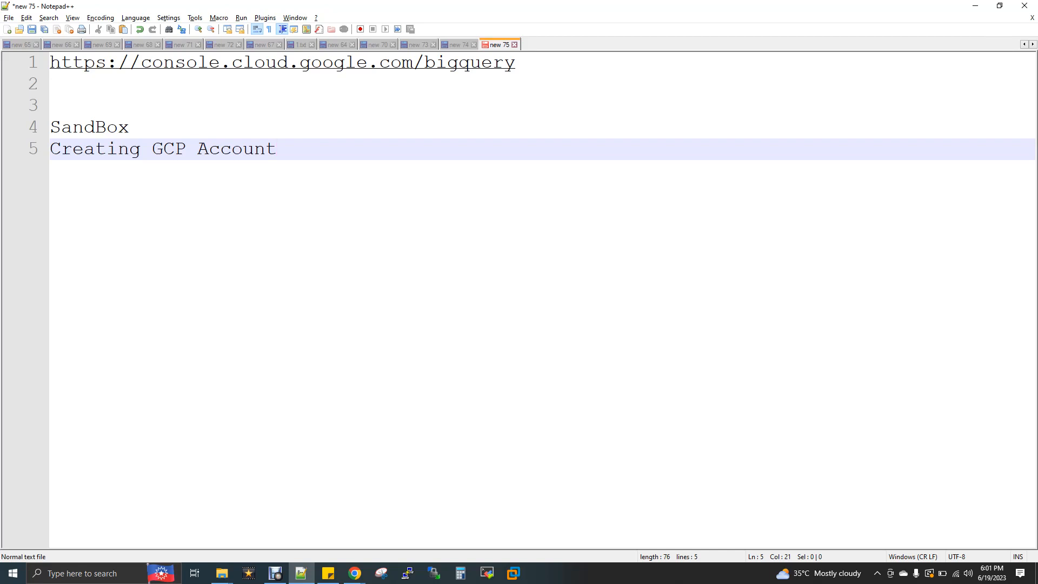
click(276, 148)
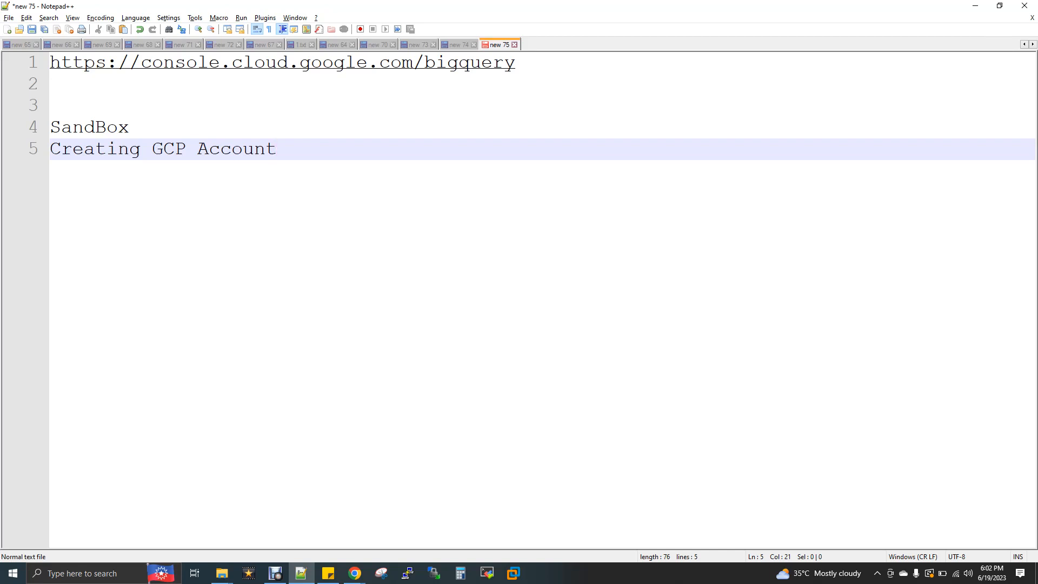
click(276, 148)
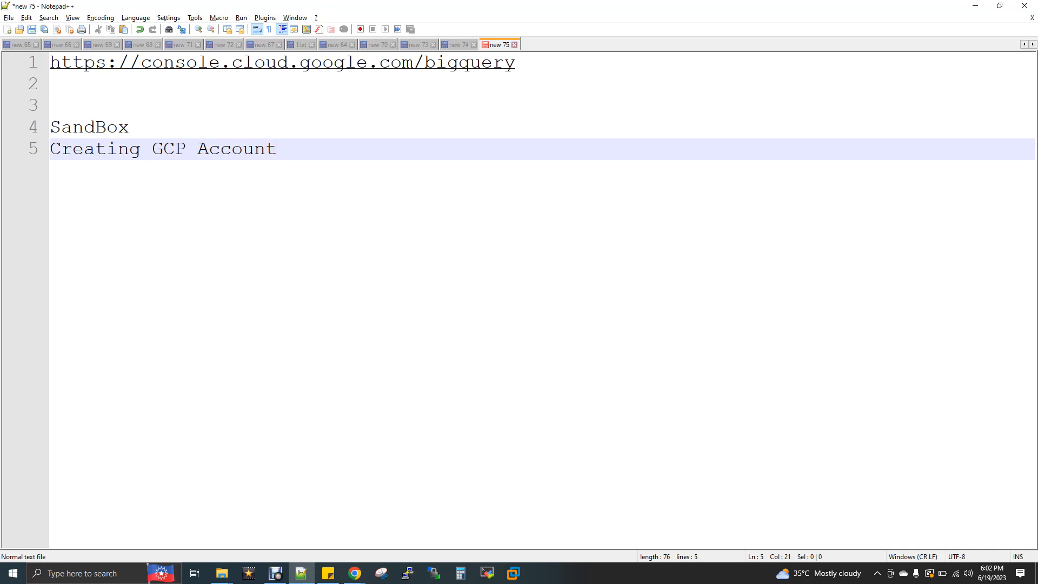
click(276, 149)
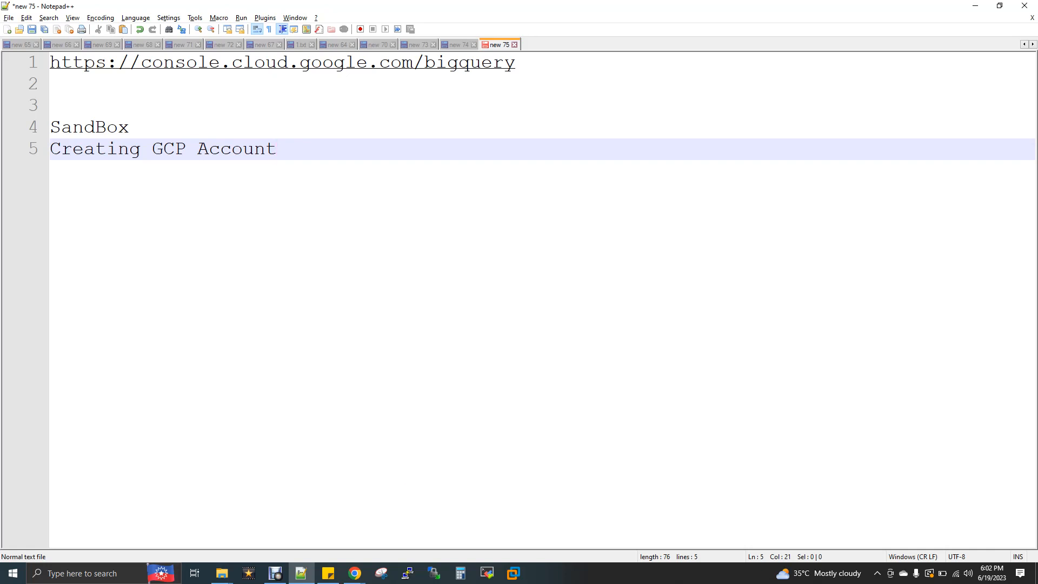
click(275, 148)
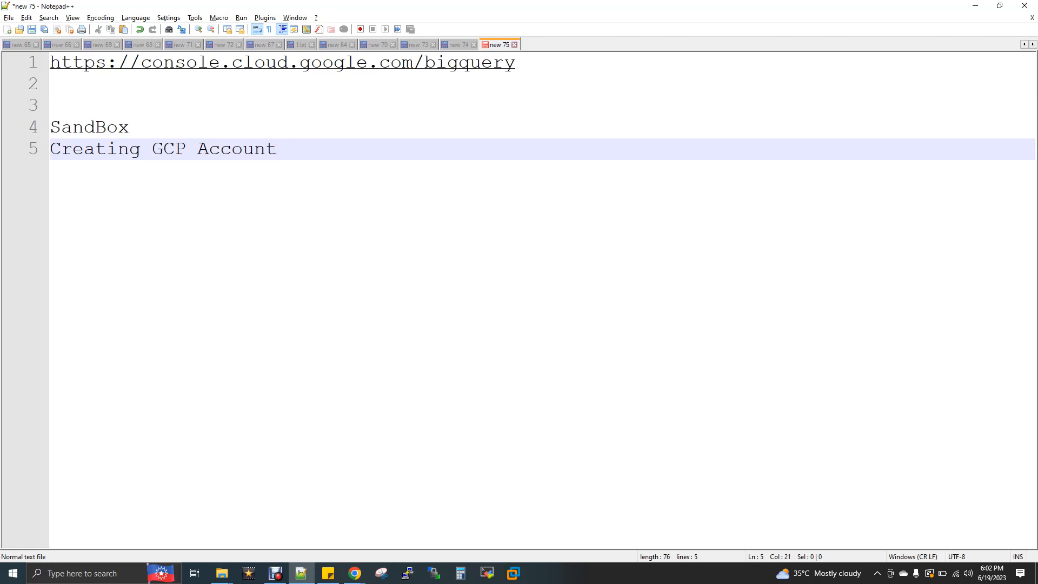
click(276, 148)
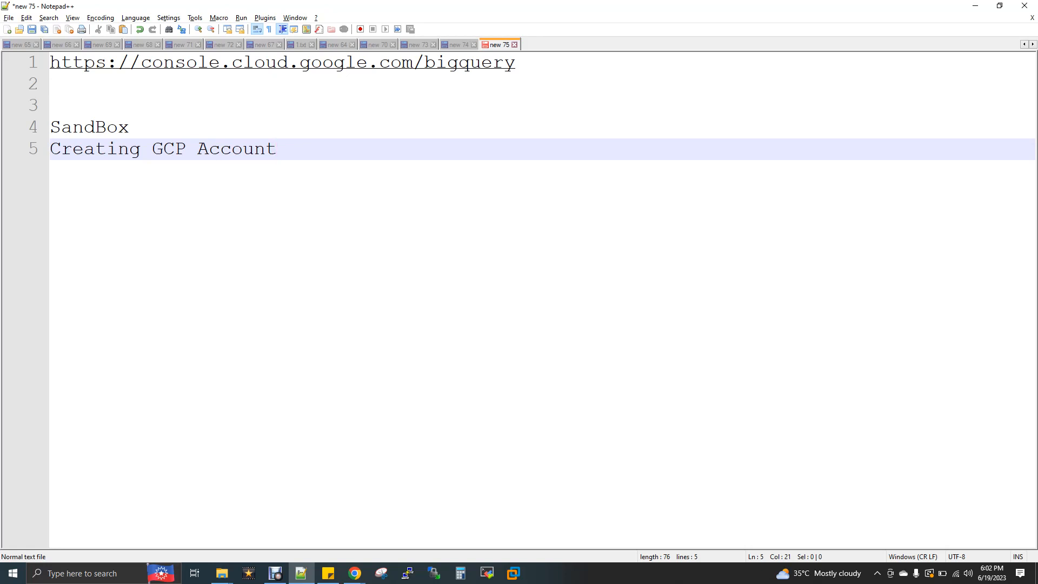
click(276, 148)
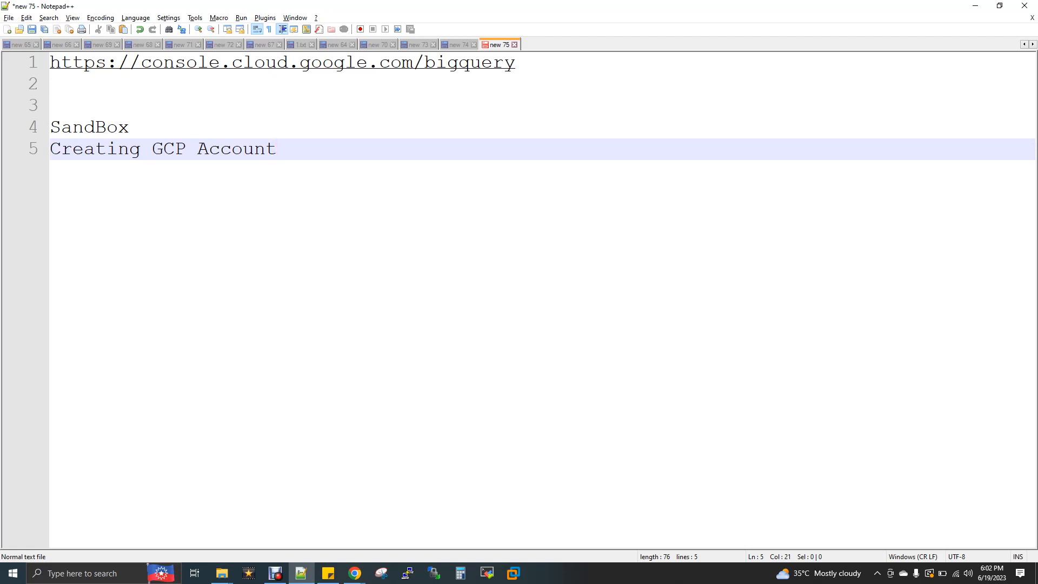
click(277, 149)
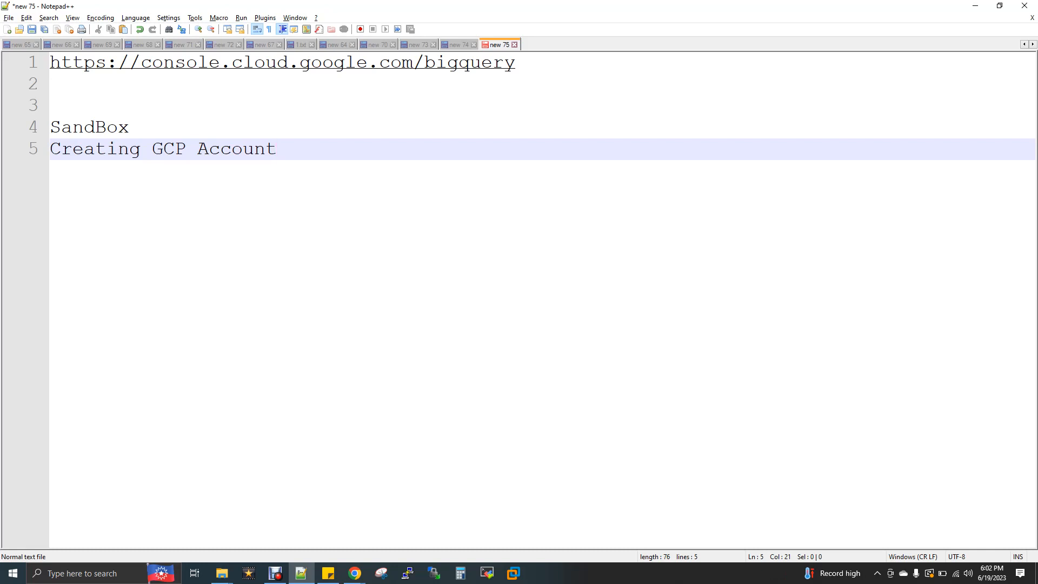
click(276, 148)
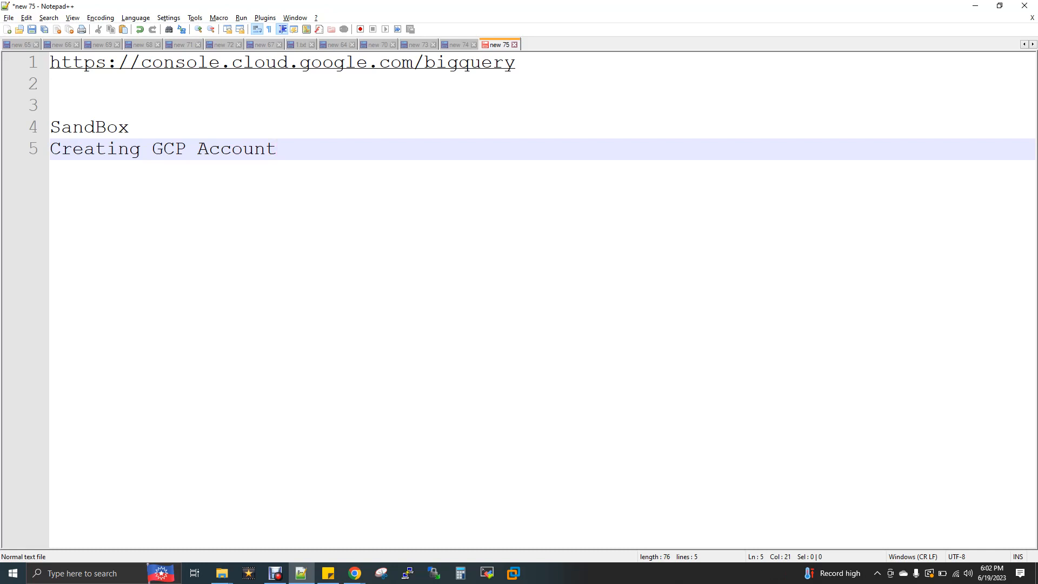
click(275, 148)
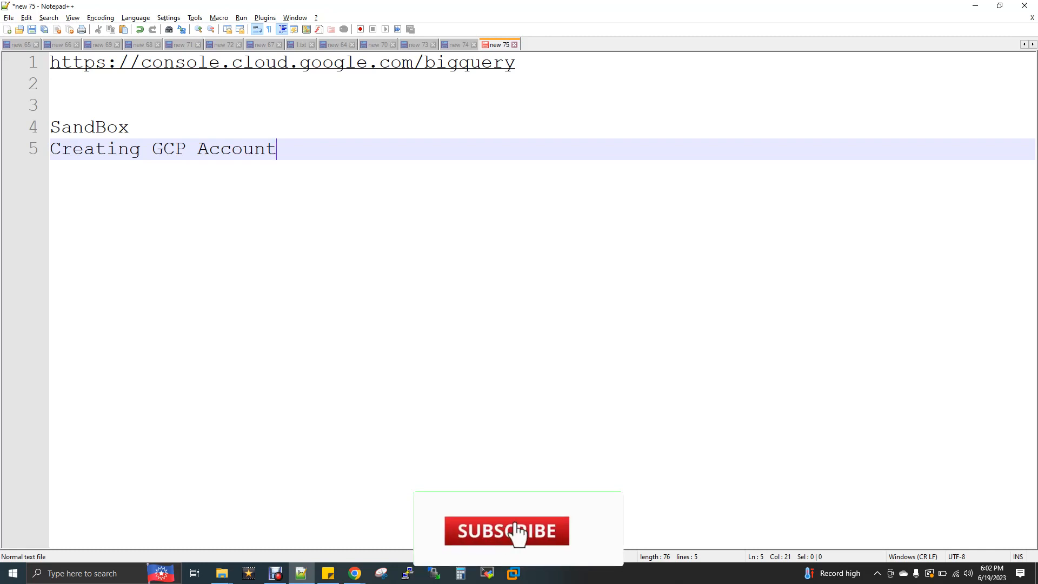
click(506, 530)
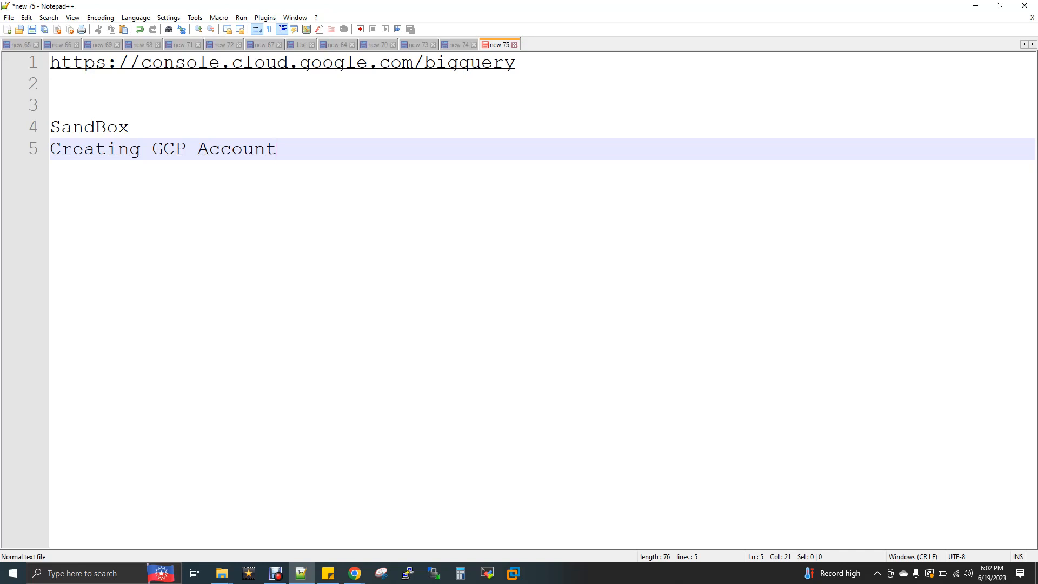
click(276, 148)
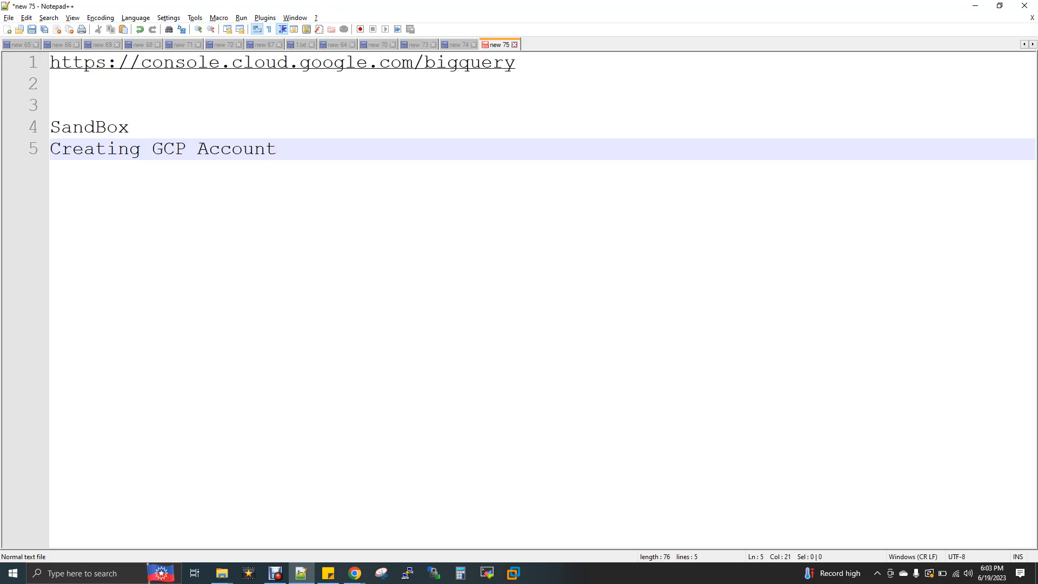
click(275, 148)
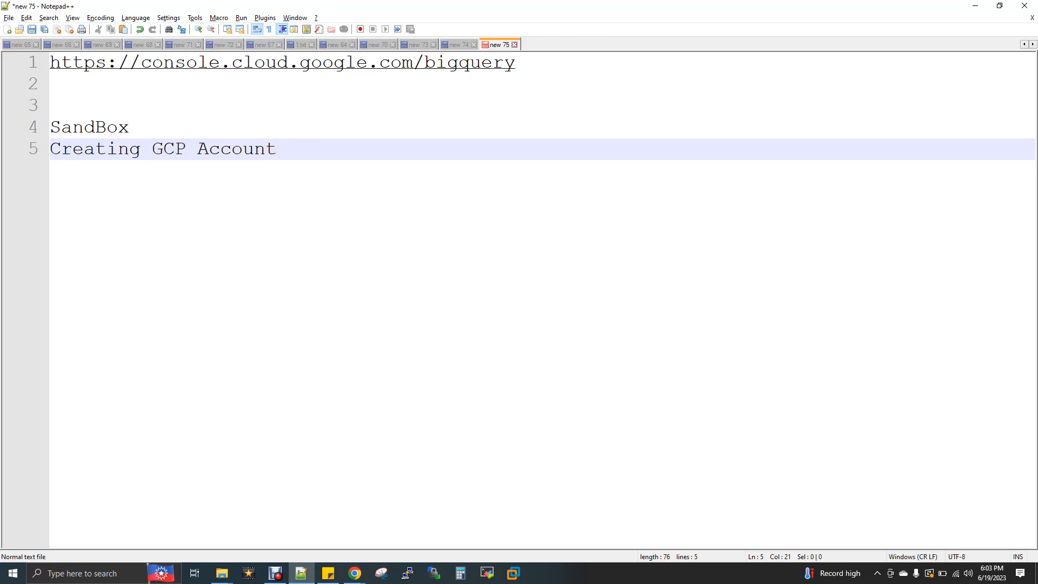
Step: Select the word 'SandBox' in the notes and switch to Chrome's window previews
click(277, 148)
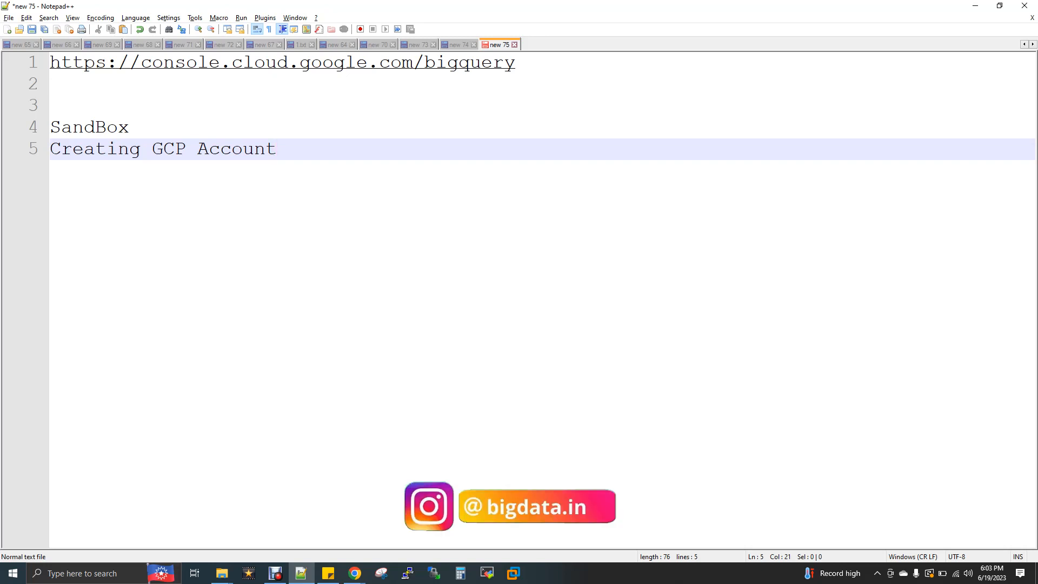
double_click(89, 127)
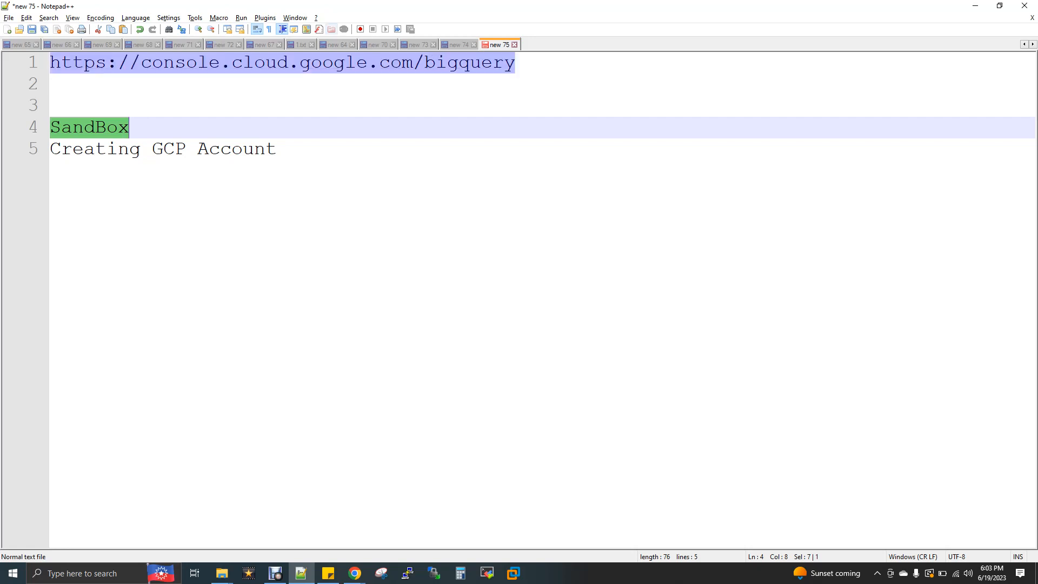
click(265, 62)
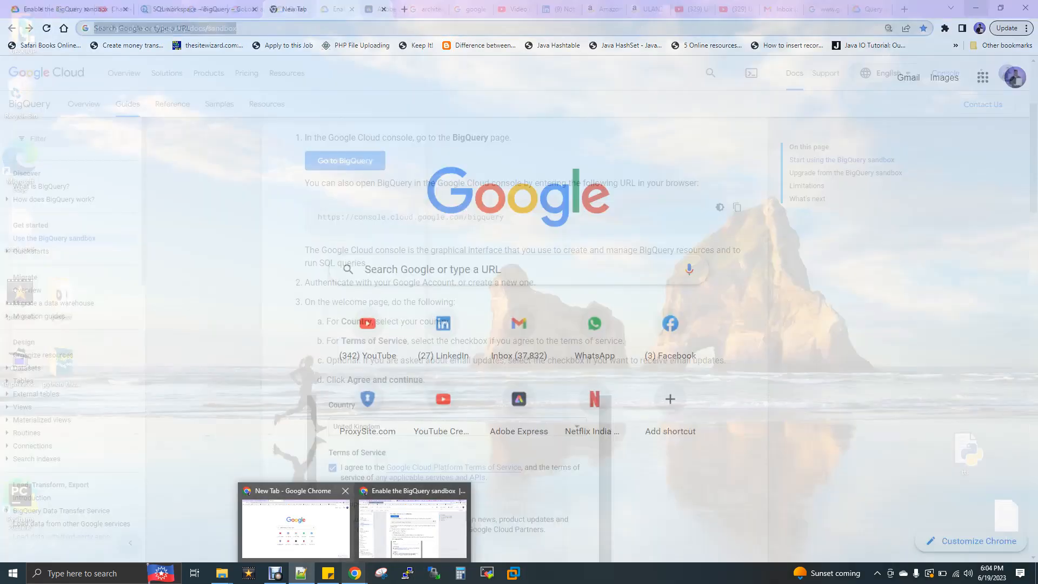
click(324, 9)
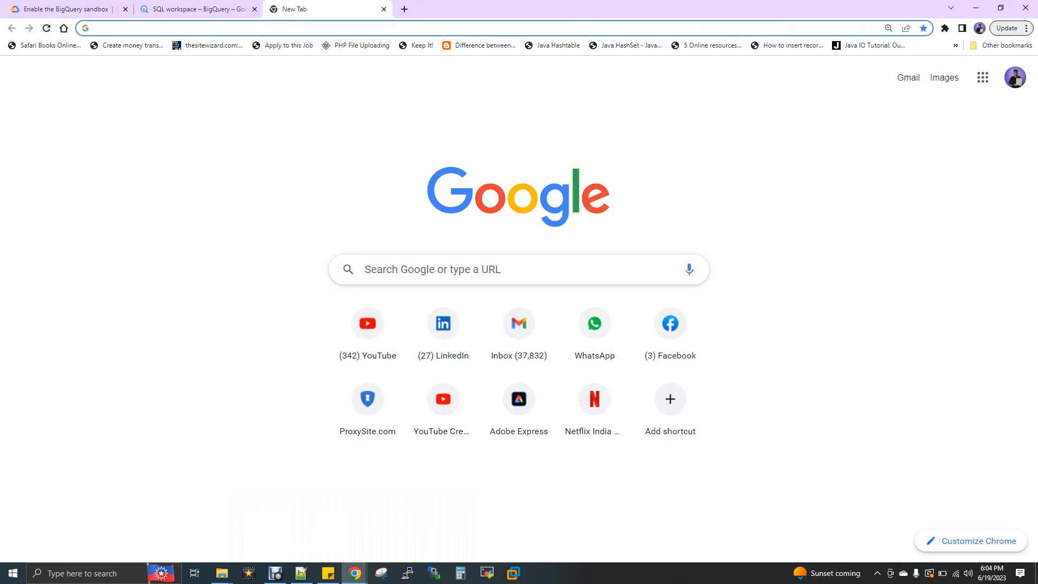
text(https://console.cloud.google.com/bigquery)
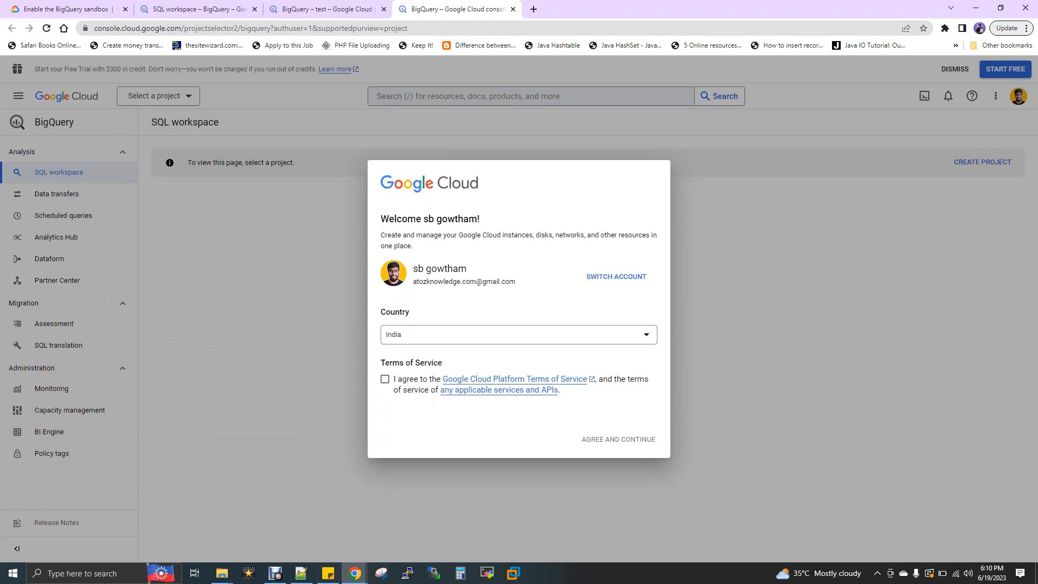
Step: Tick the Terms of Service checkbox and agree to continue past the welcome dialog
click(385, 378)
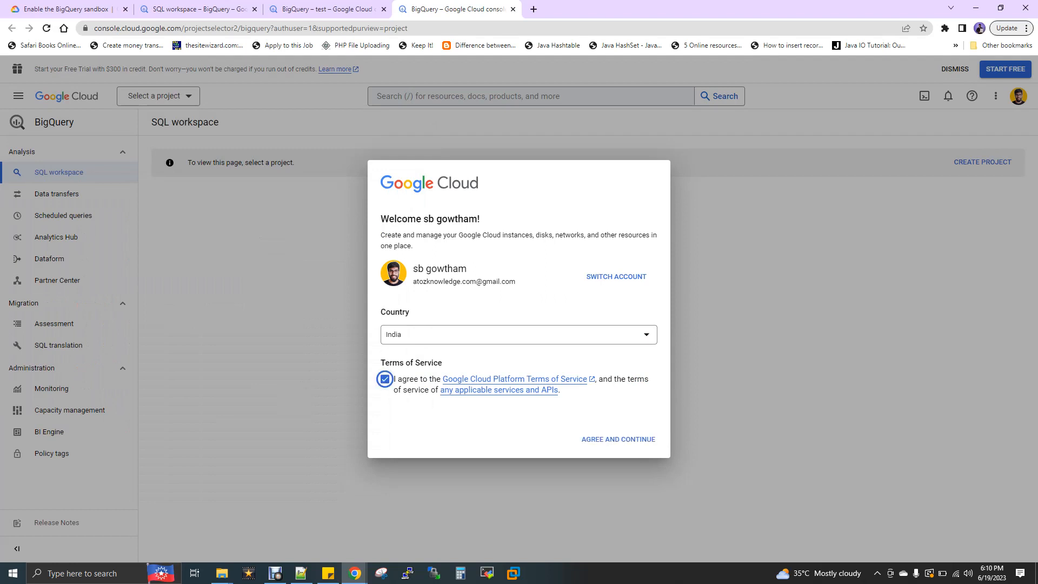
click(617, 439)
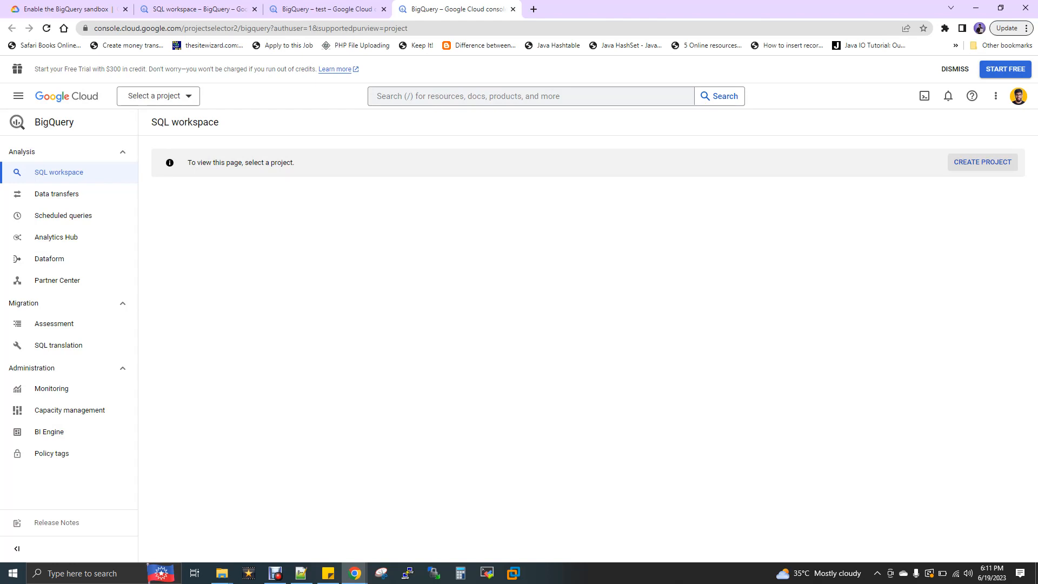
Step: Create the project 'My Project 44603' with No organization, keeping the default name
click(982, 161)
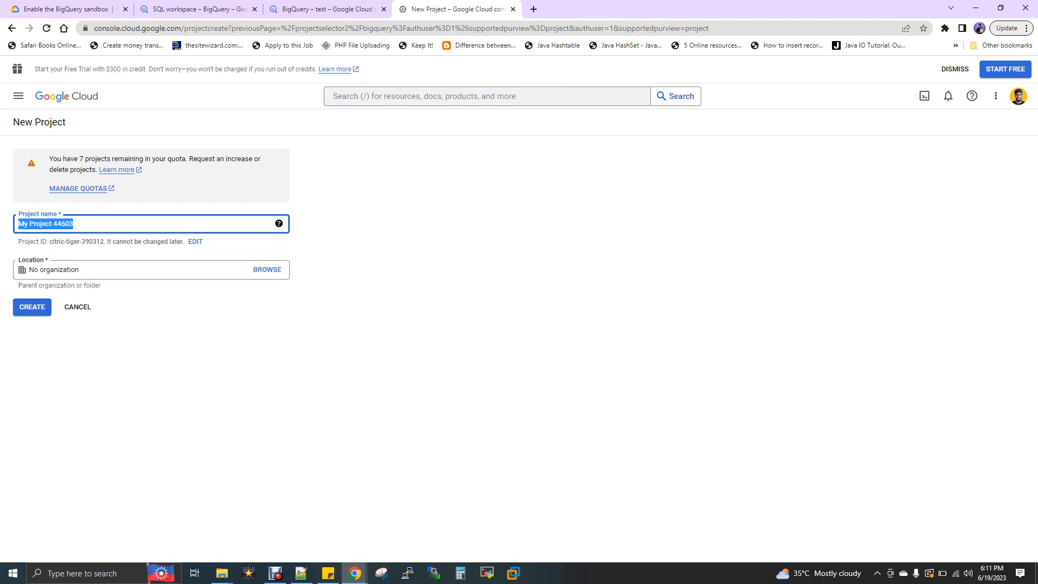
click(32, 307)
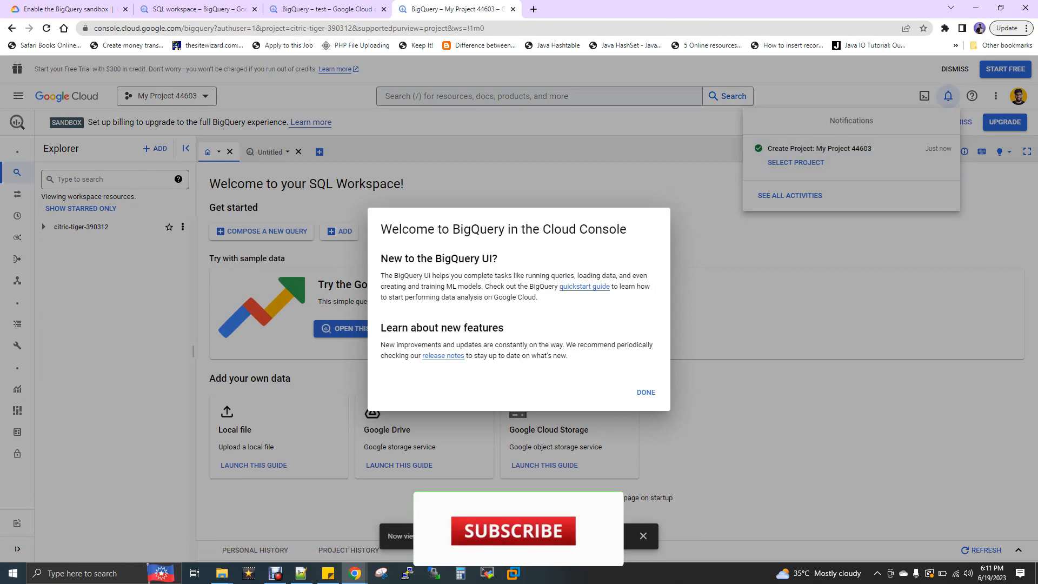
Step: Dismiss the Welcome to BigQuery dialog and compose a new empty query
click(645, 392)
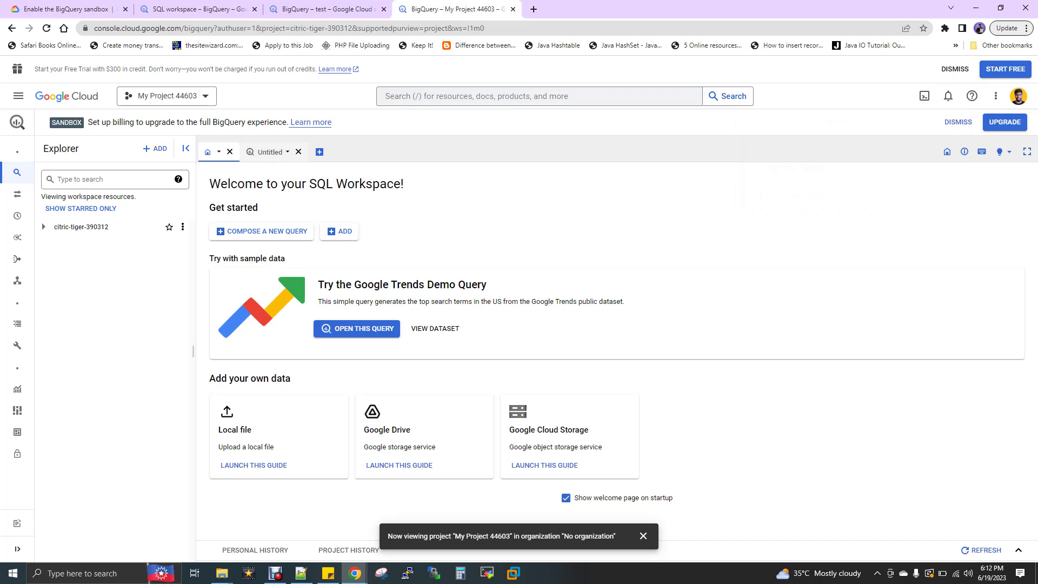
click(269, 151)
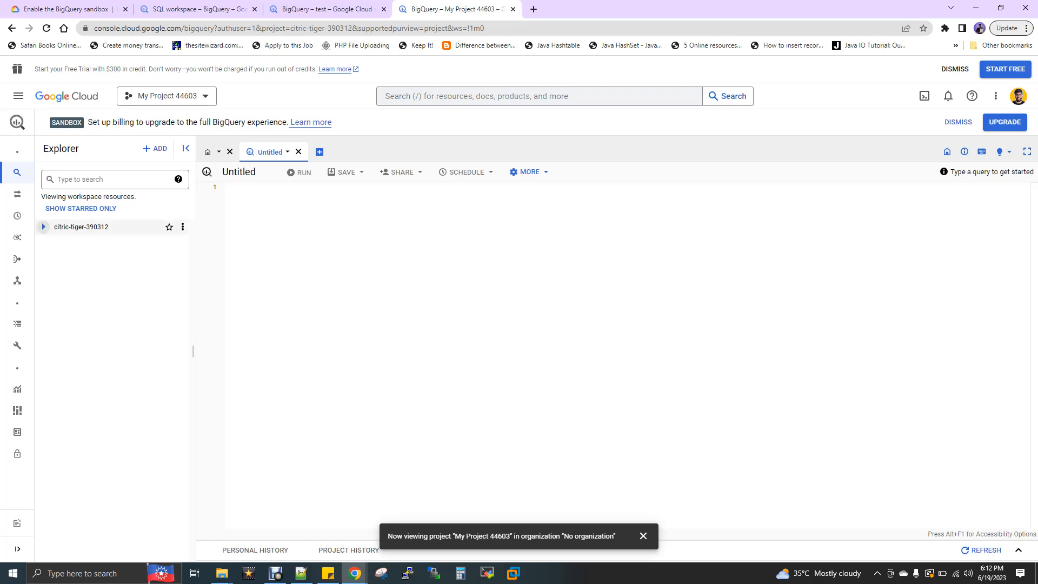
click(43, 227)
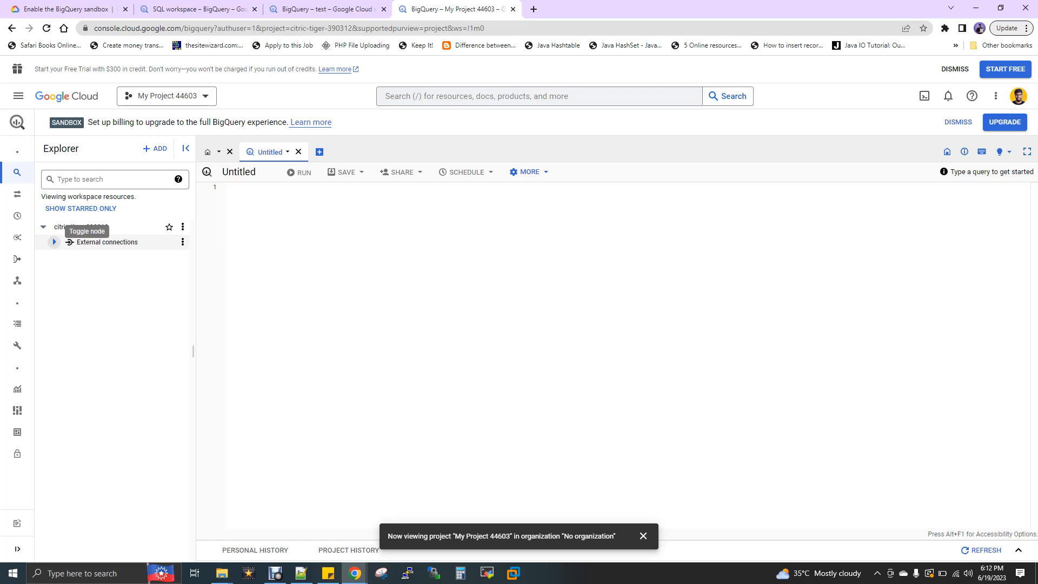
click(43, 227)
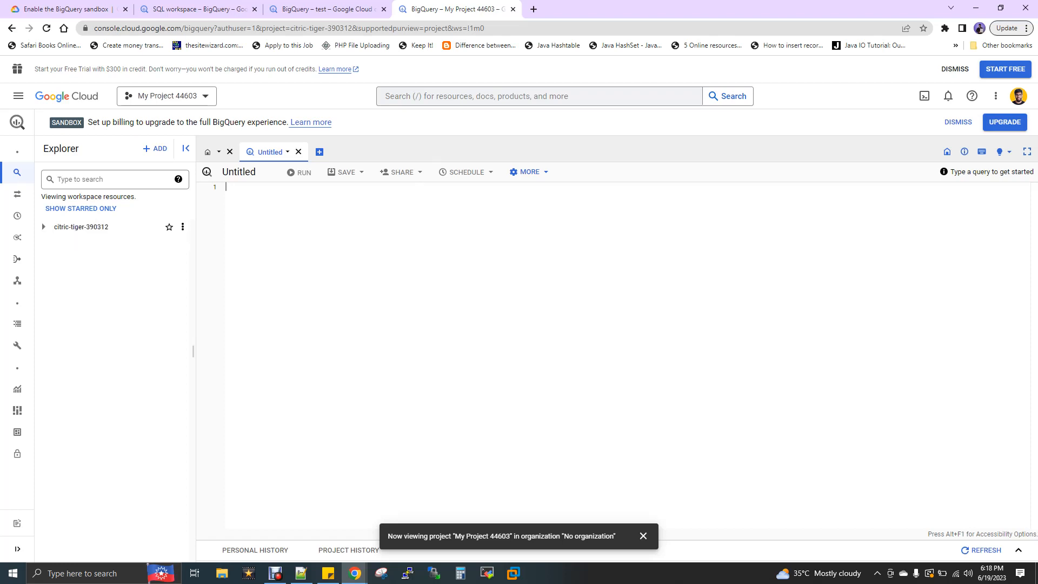
click(112, 180)
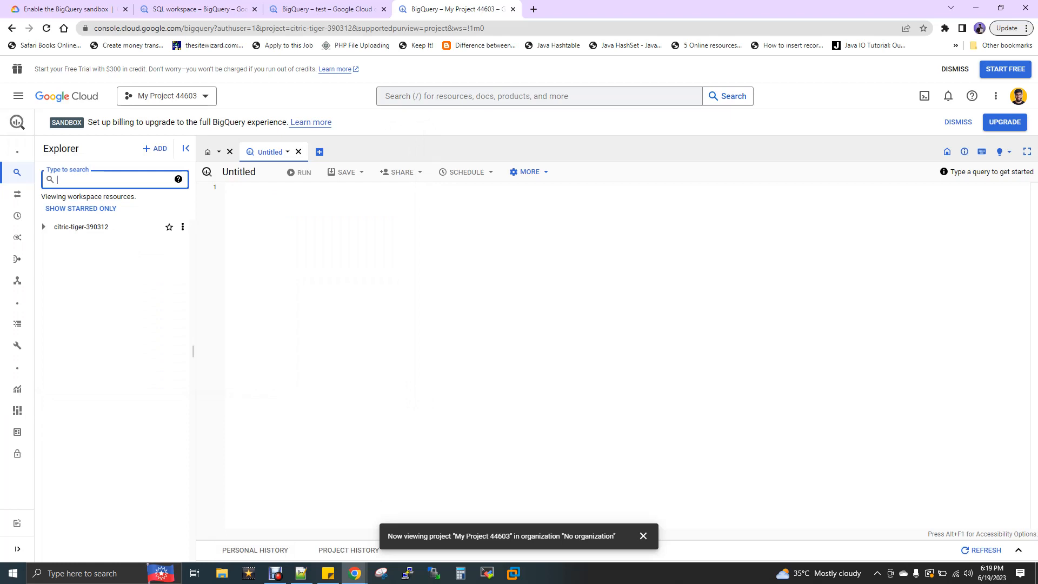
Step: Search Explorer for 'bigquery' and star the bigquery-public-data project
text(b)
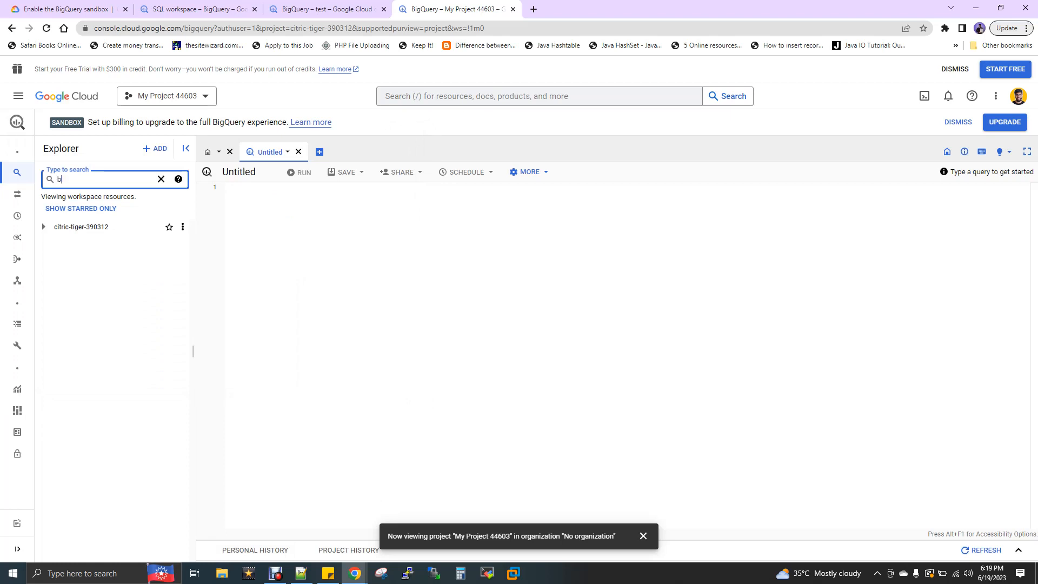
text(igquery)
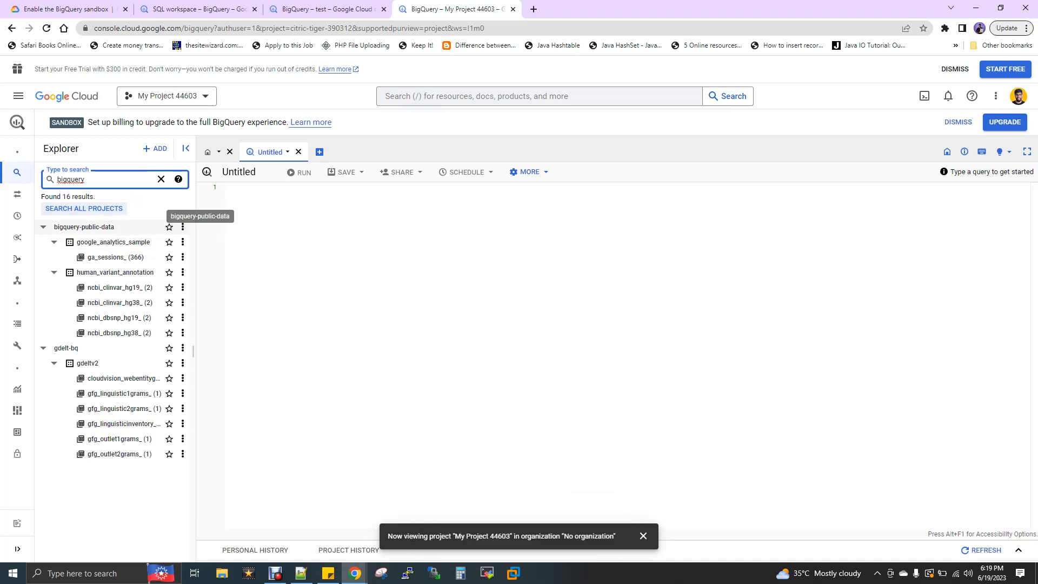
click(169, 227)
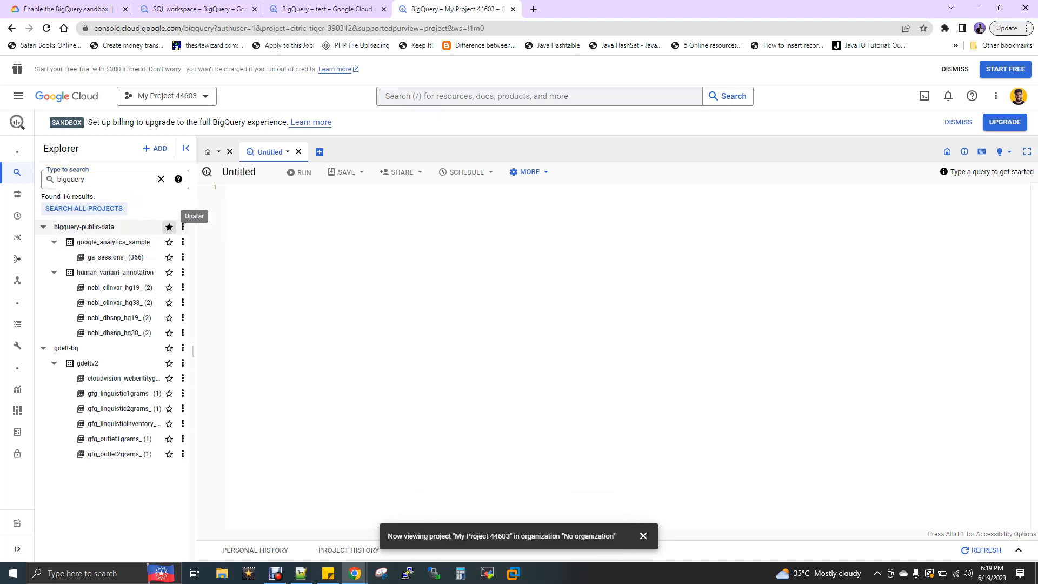
click(169, 227)
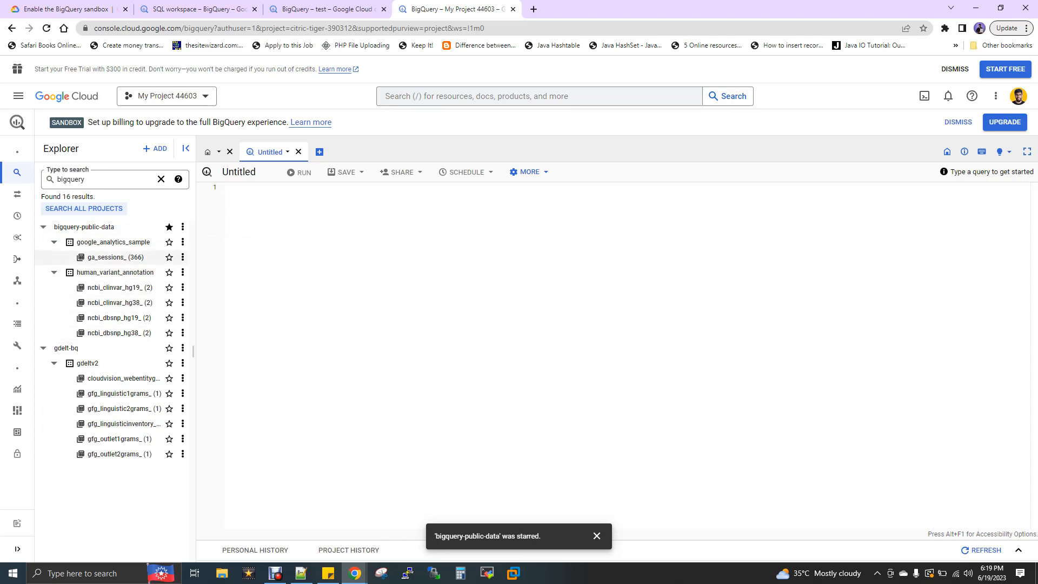
mouse_move(112, 242)
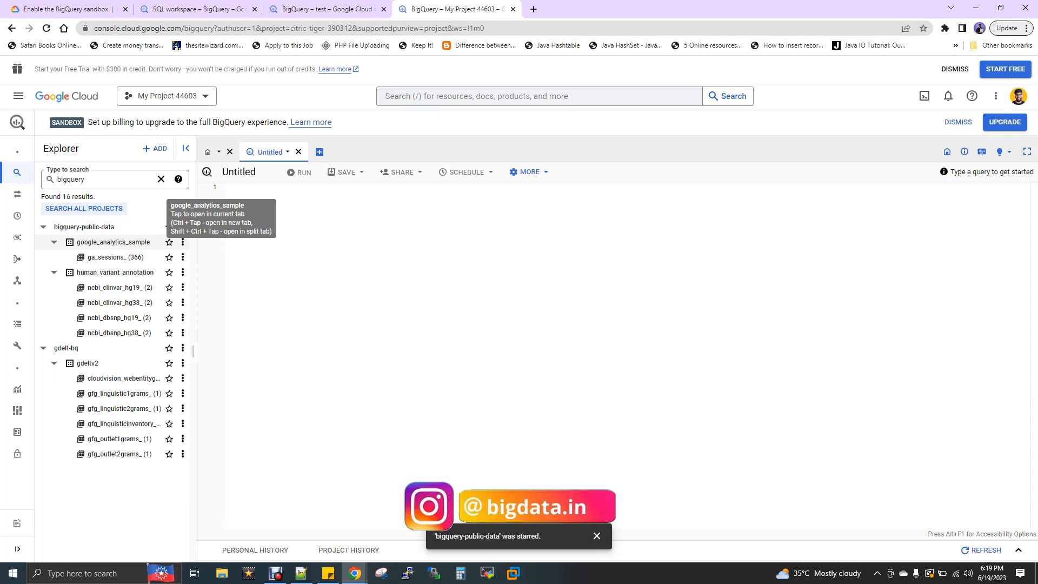
Step: Expand google_analytics_sample and open the ga_sessions_ table to view its schema
click(112, 241)
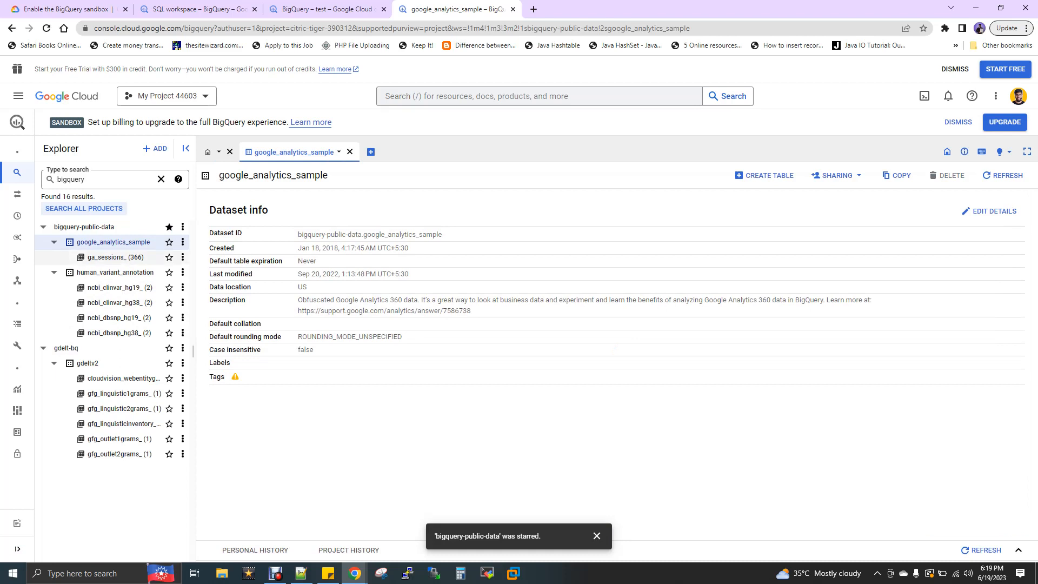
mouse_move(109, 257)
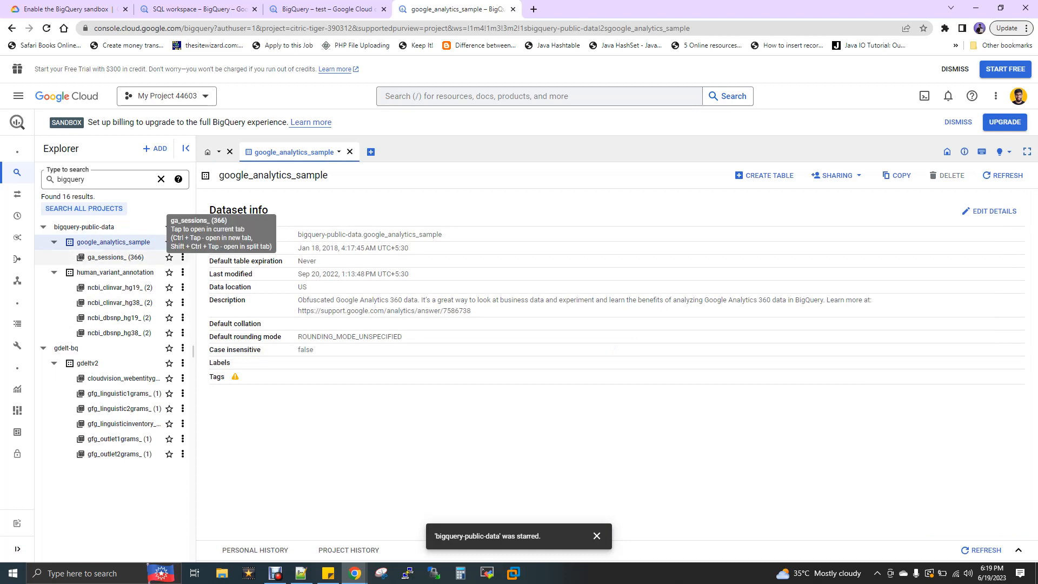
click(115, 257)
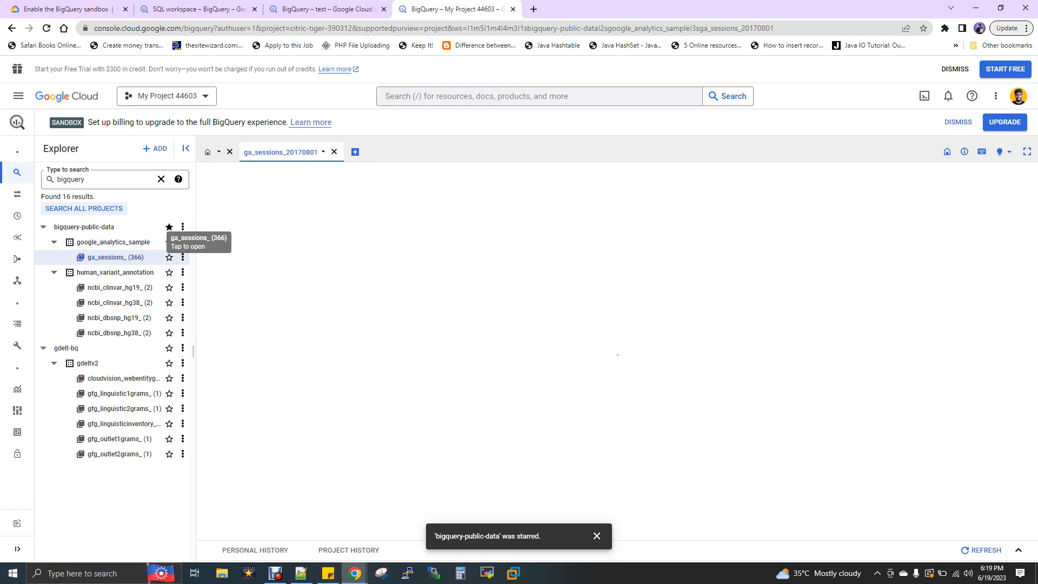
click(117, 257)
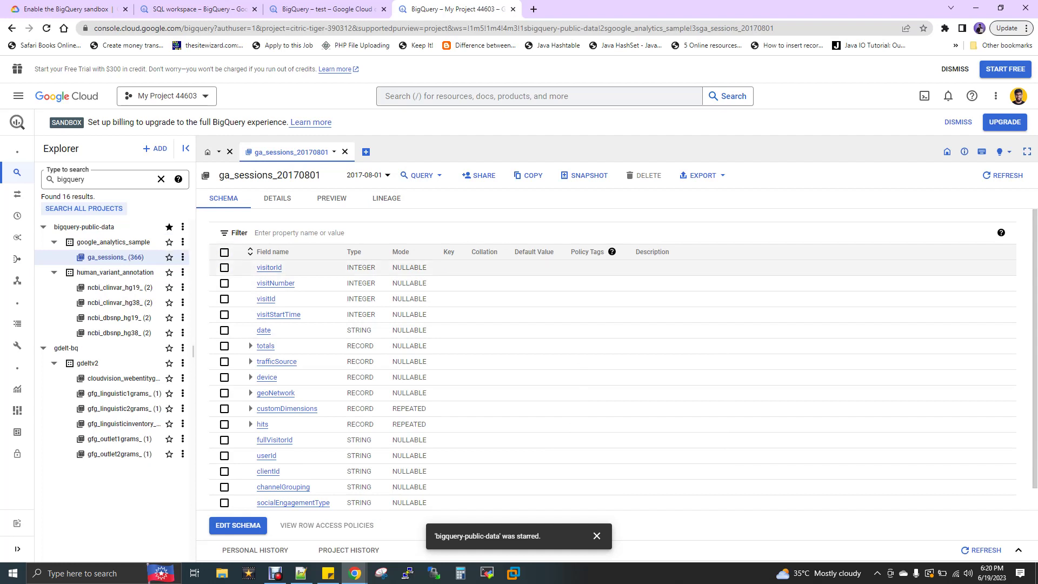
Step: Run SELECT * FROM ga_sessions_20170801 LIMIT 10 in a new query tab
click(419, 175)
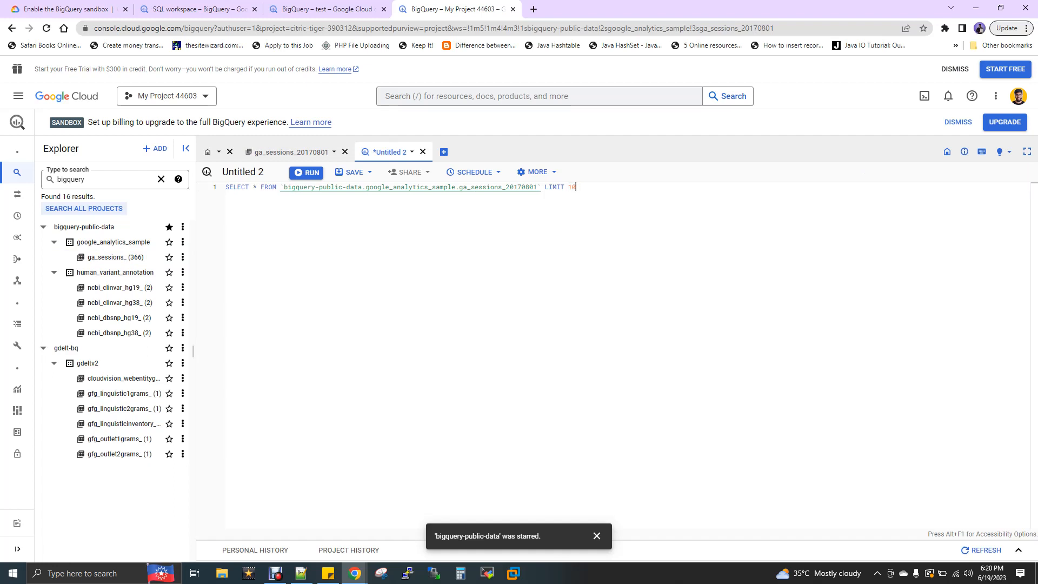
key(ctrl+a)
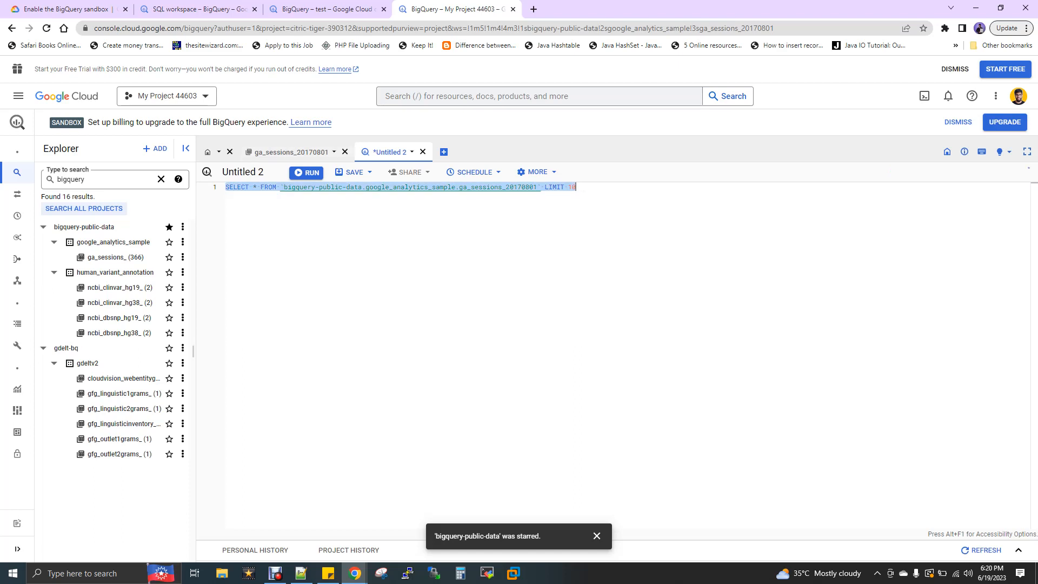
click(306, 172)
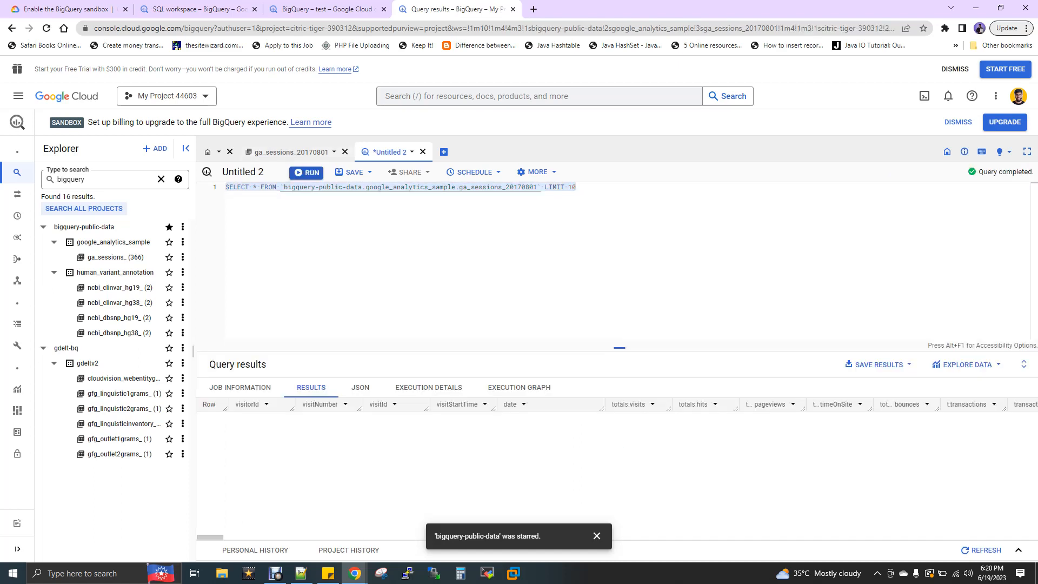